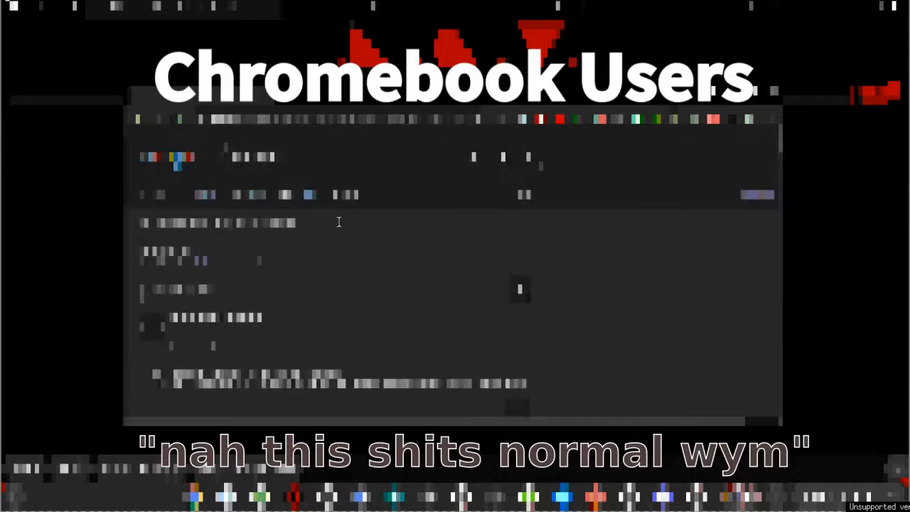
pyautogui.moveTo(443, 335)
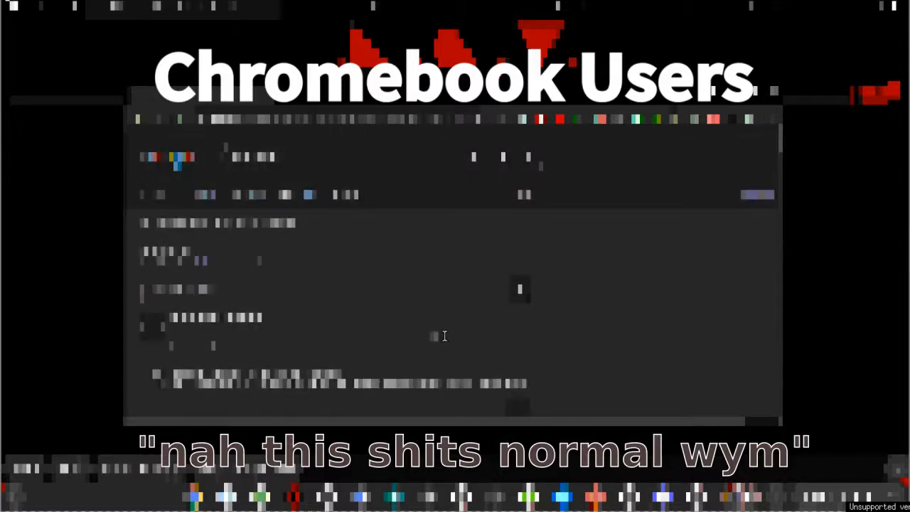